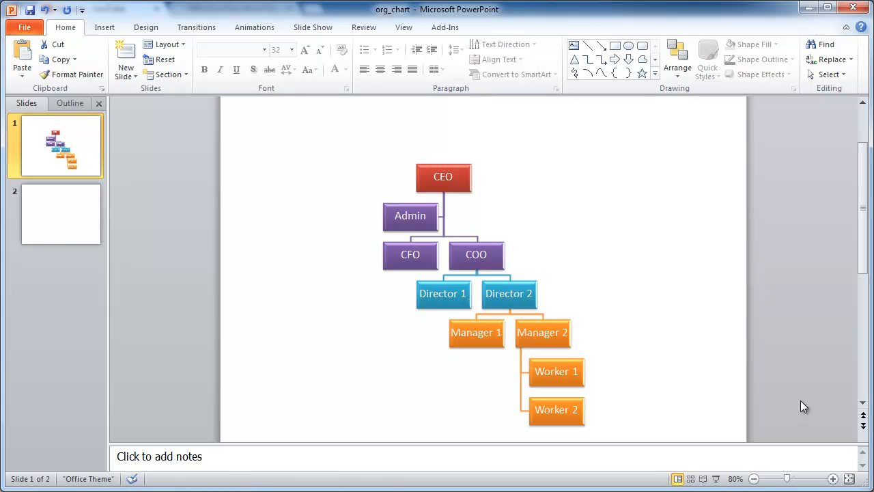
mouse_move(602, 282)
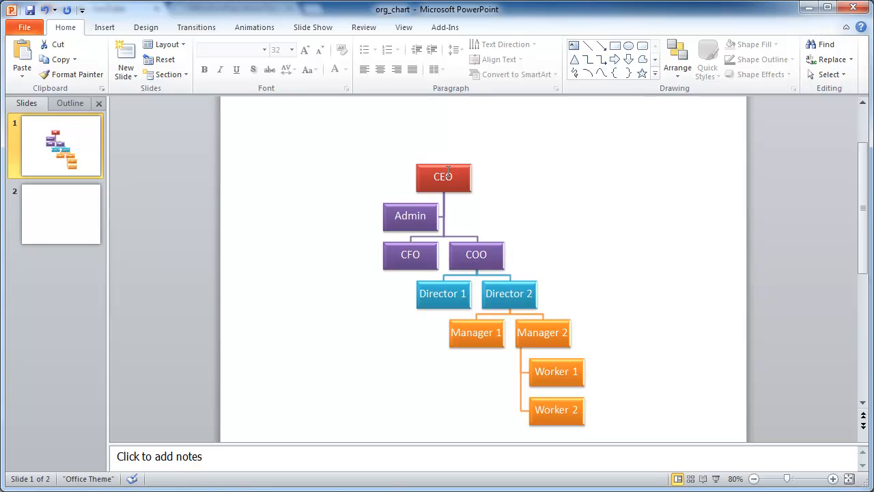
mouse_move(531, 246)
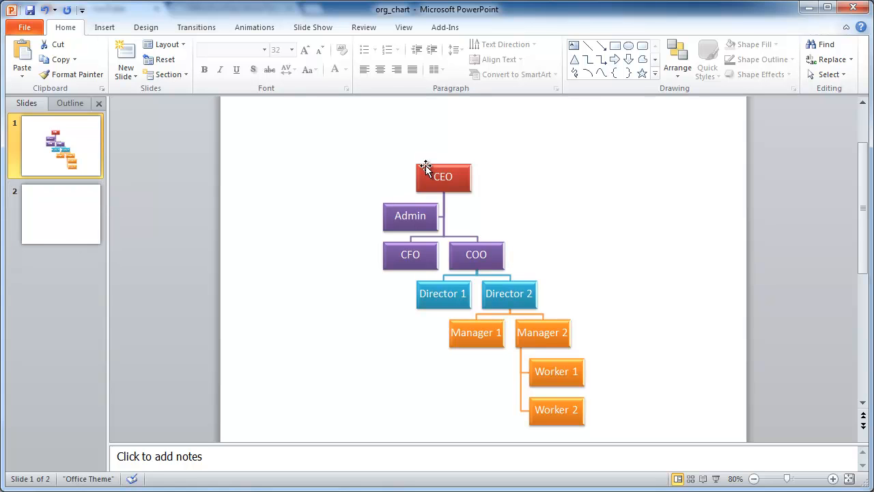
mouse_move(485, 403)
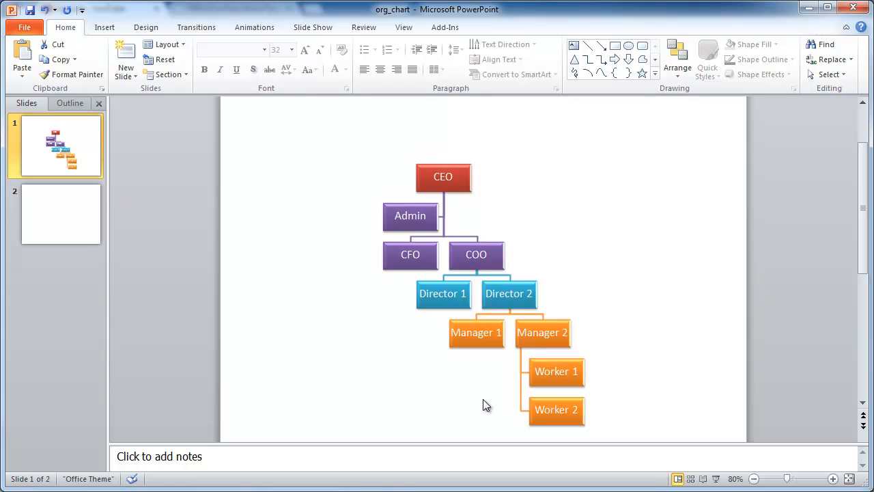
mouse_move(74, 228)
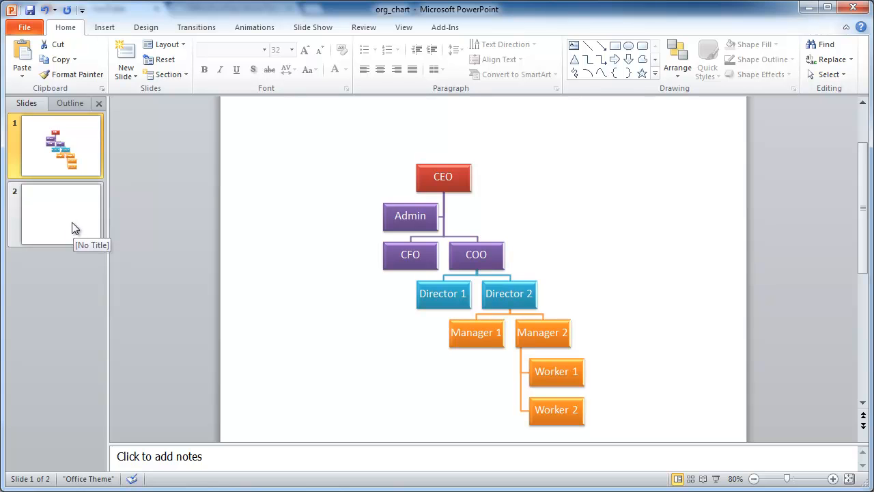
Step: On slide 2, type a bulleted list: CEO, with CFO and COO indented beneath
click(60, 213)
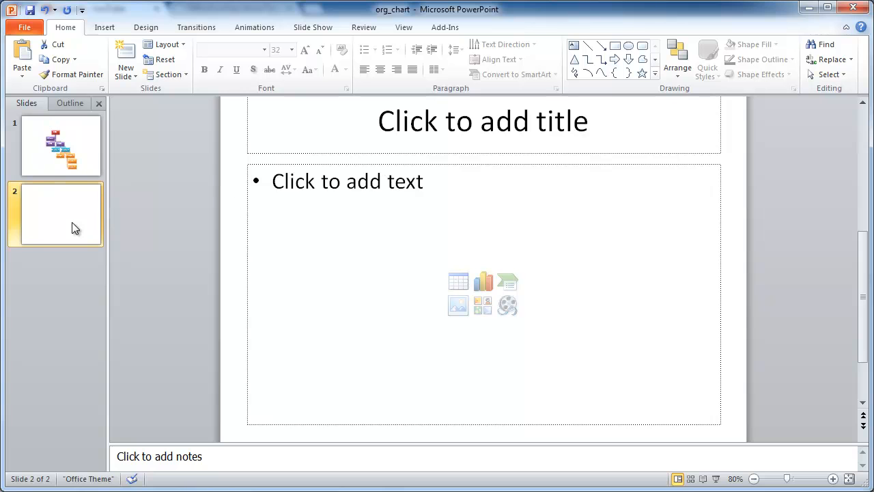
click(347, 181)
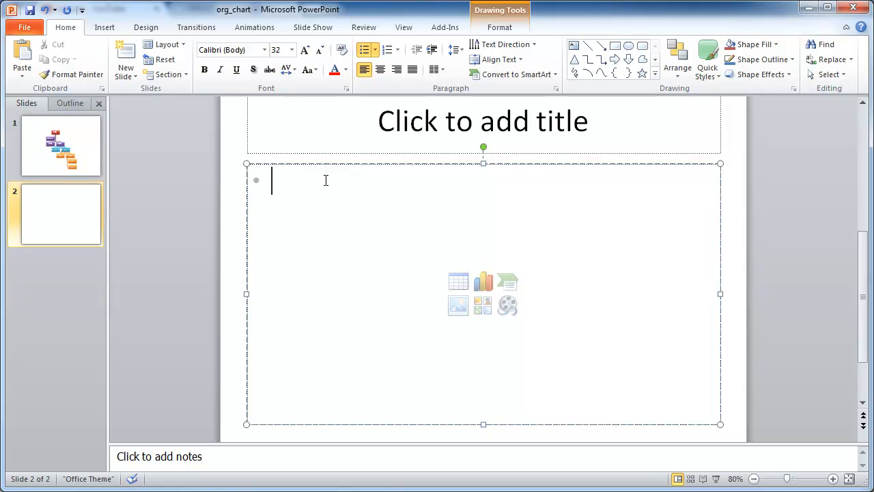
text(CEO)
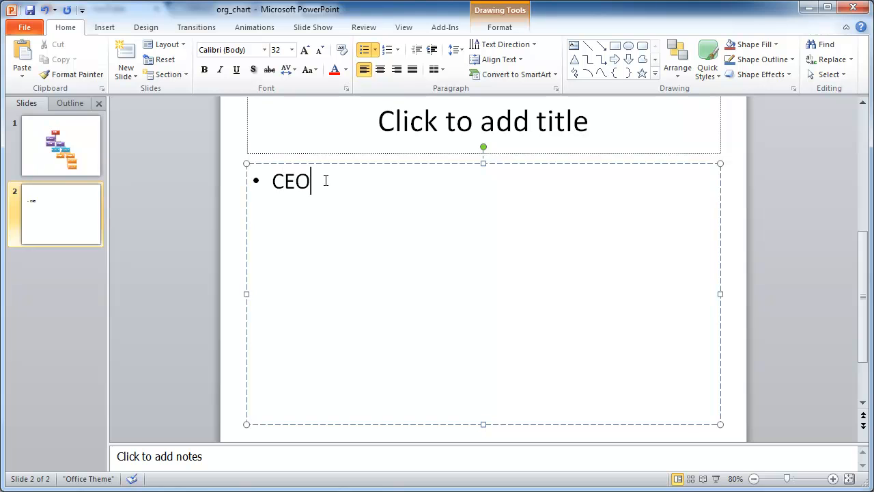
key(enter)
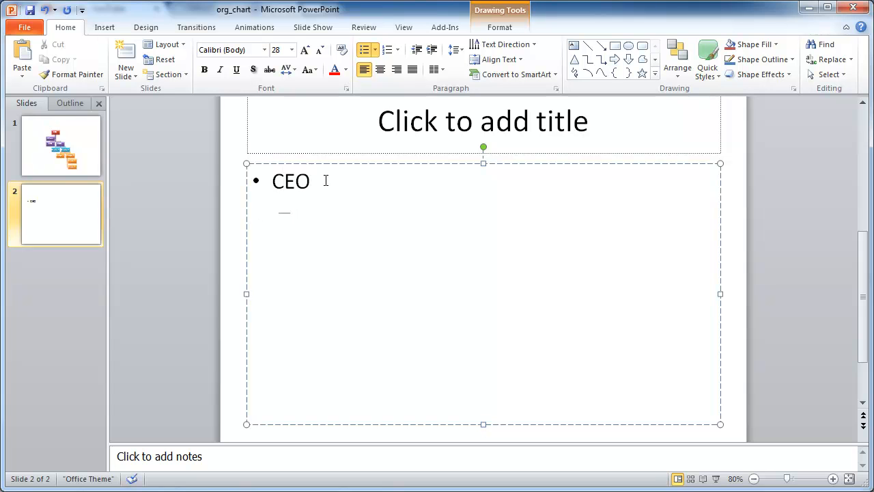
text(CFO)
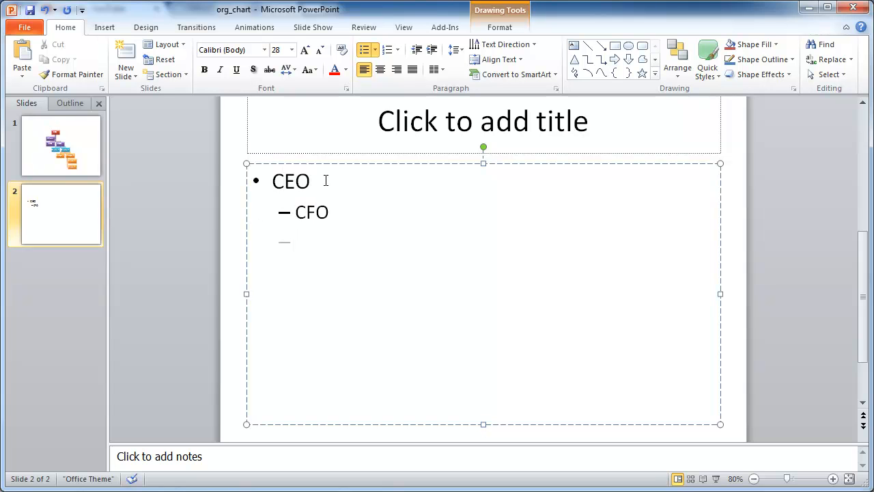
text(COO)
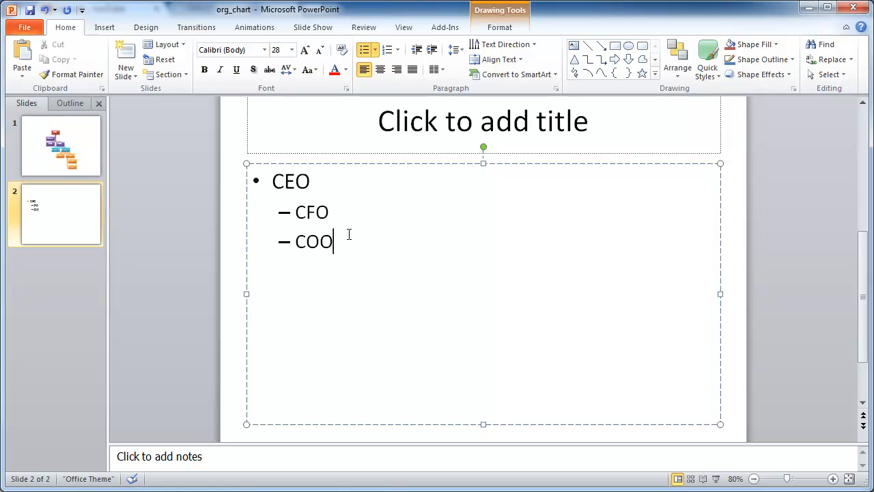
key(enter)
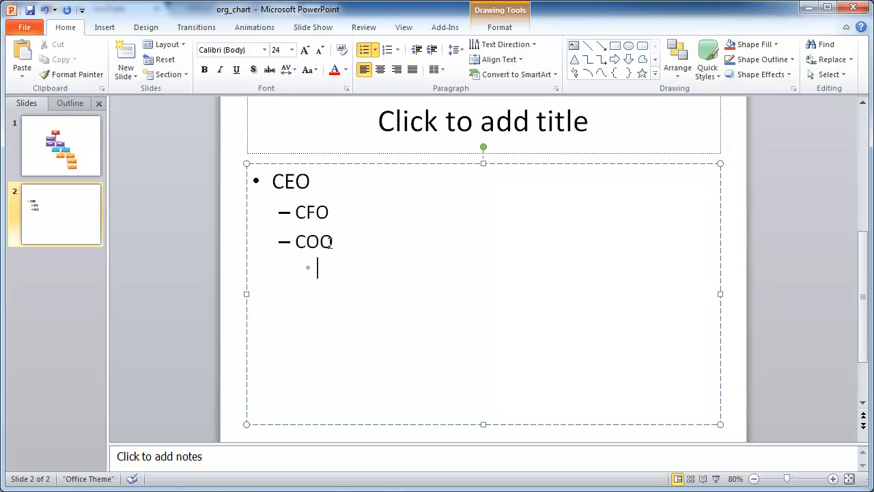
Step: Add two Director entries under COO, then Manager, then Work Bee at the deepest level
text(Dir)
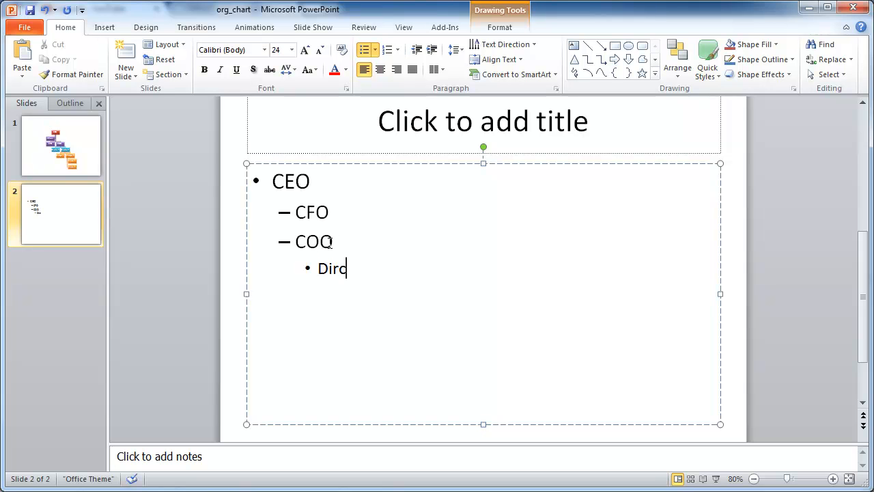
text(ctor)
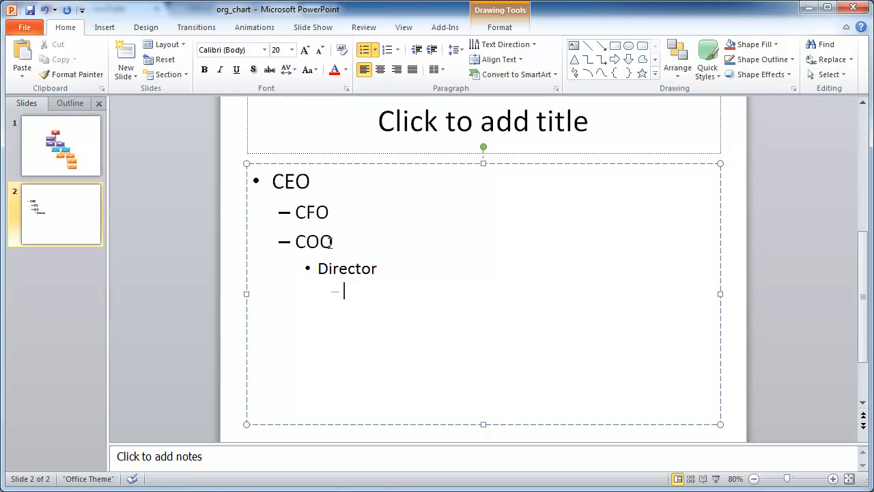
key(shift+tab)
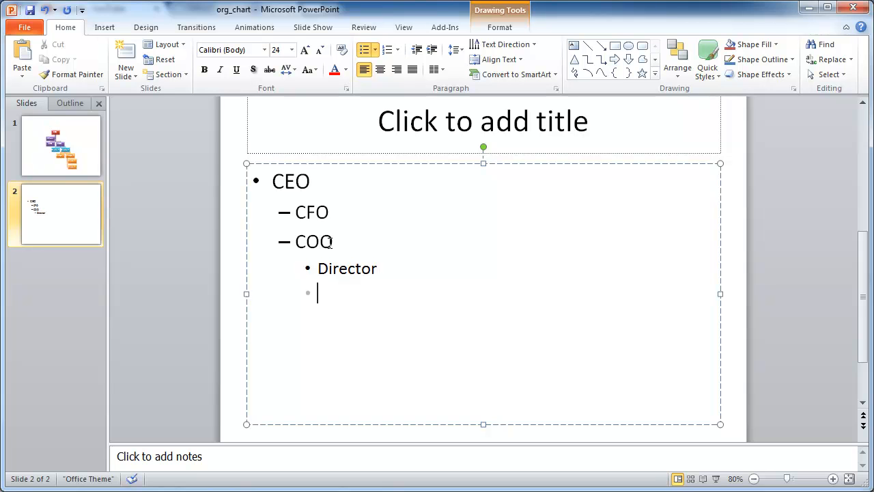
text(Directo)
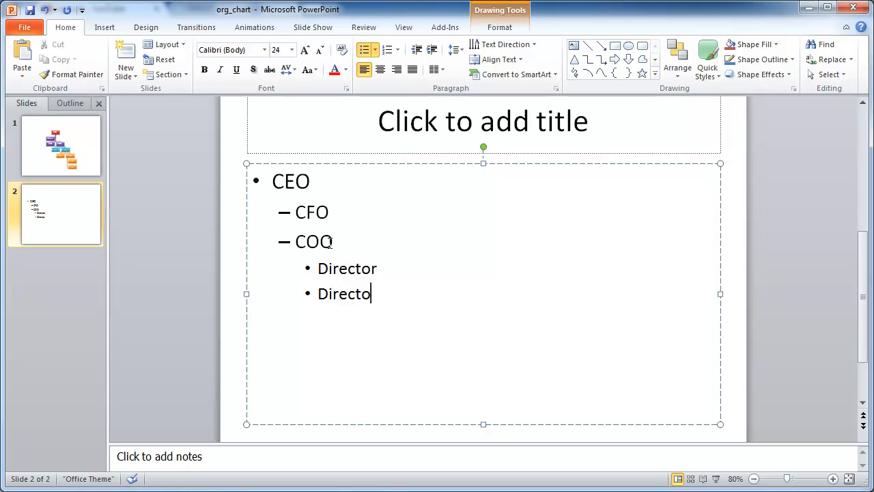
text(r)
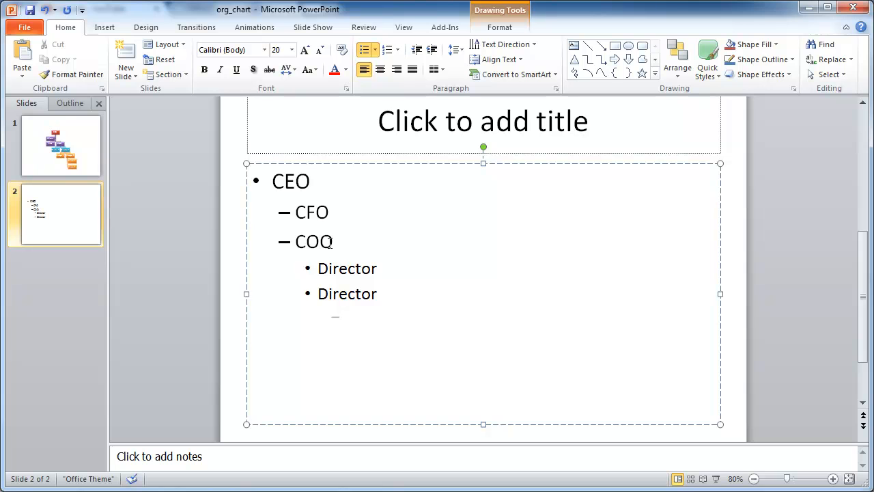
text(Manag)
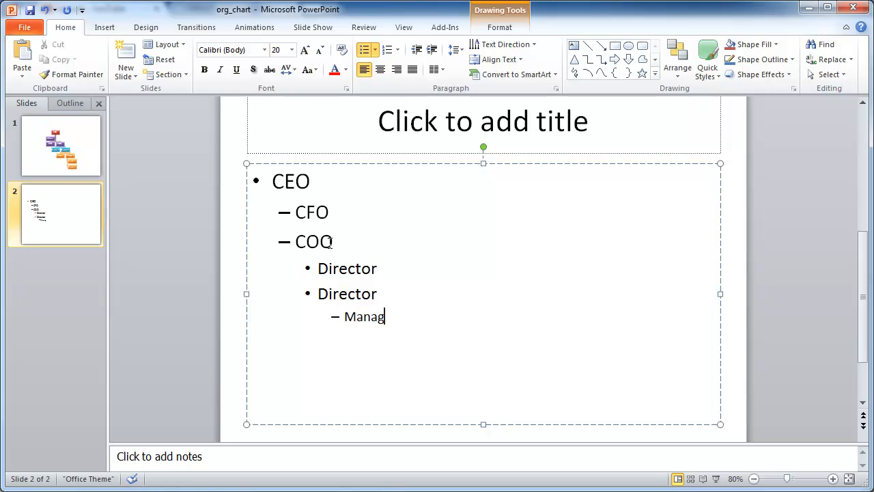
text(er)
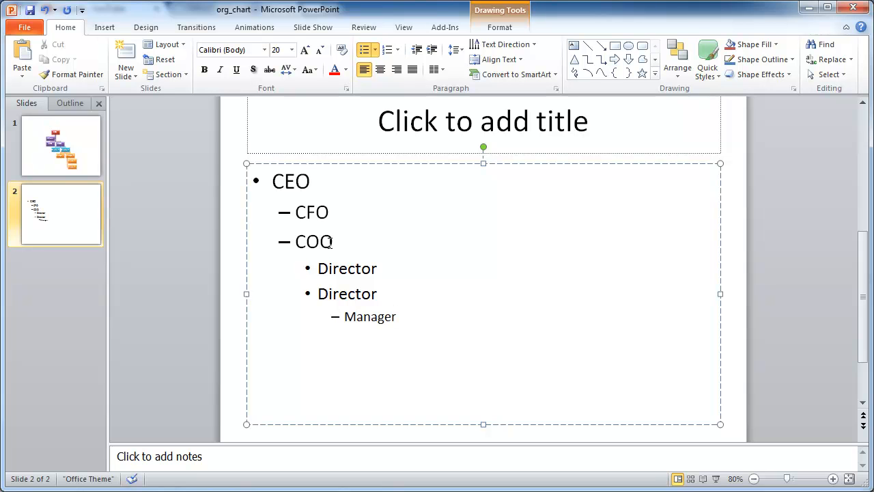
key(enter)
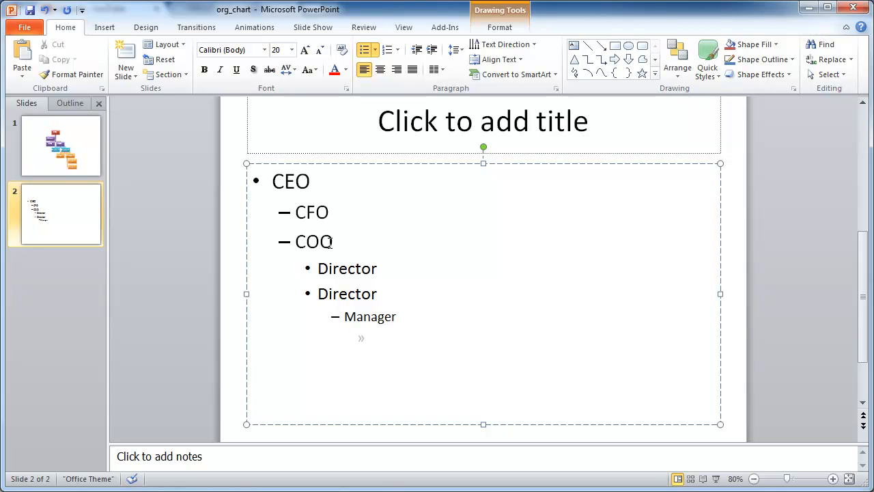
text(Work Bee)
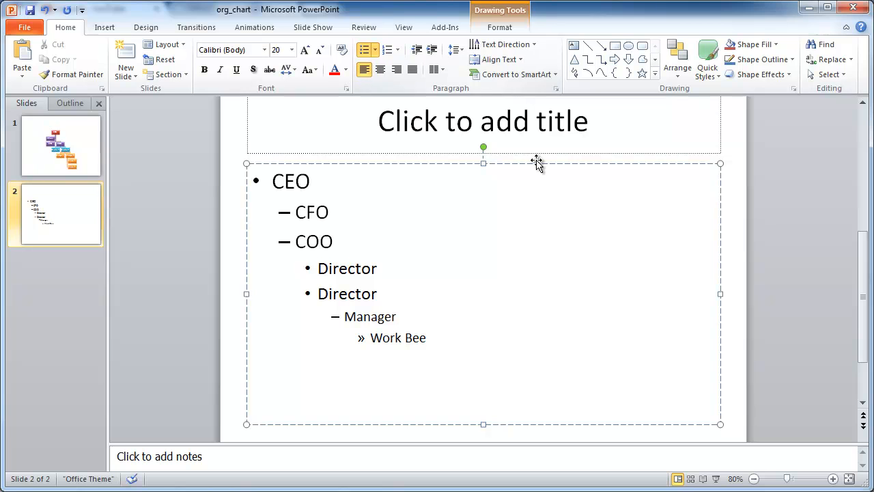
mouse_move(169, 75)
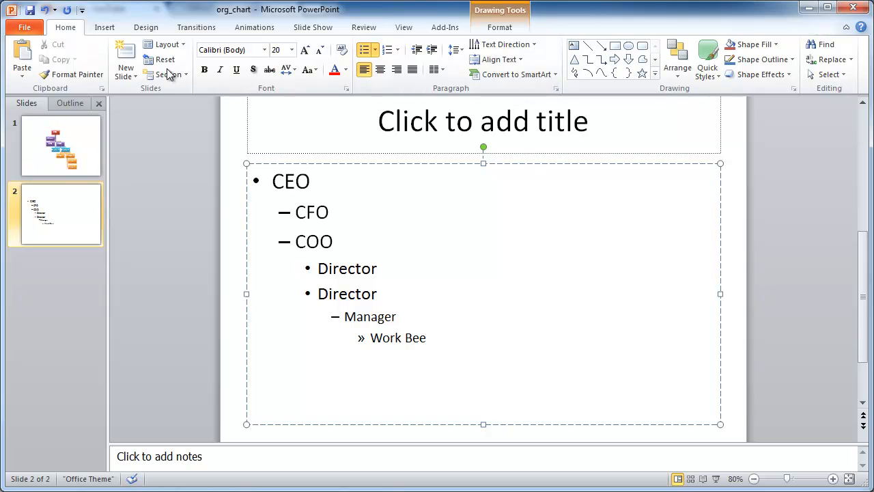
mouse_move(513, 74)
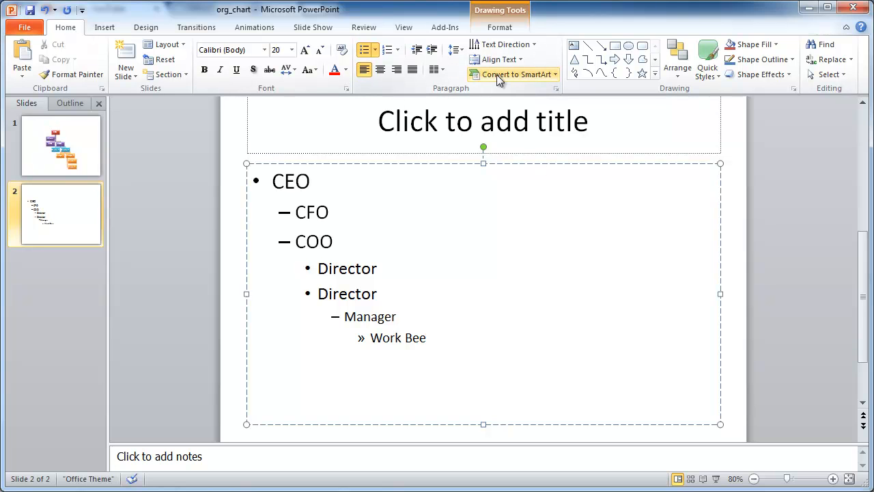
Step: Convert the slide 2 list to SmartArt using the Organization Chart layout
click(514, 74)
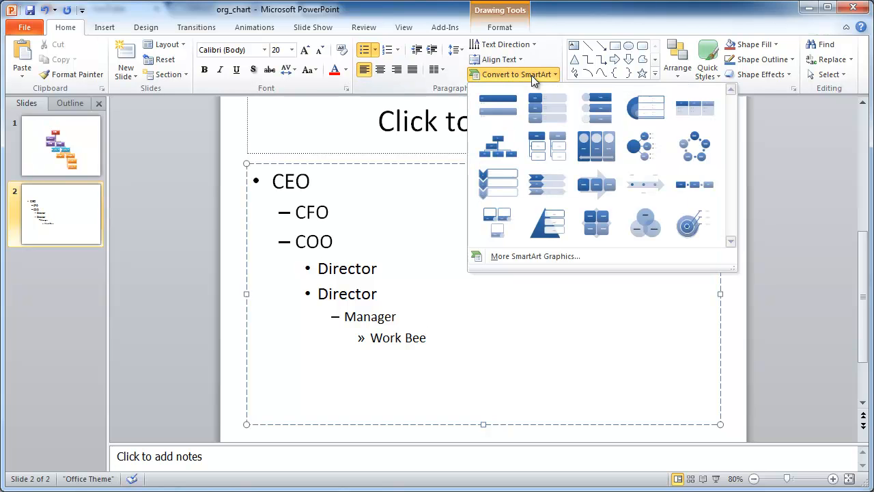
mouse_move(570, 122)
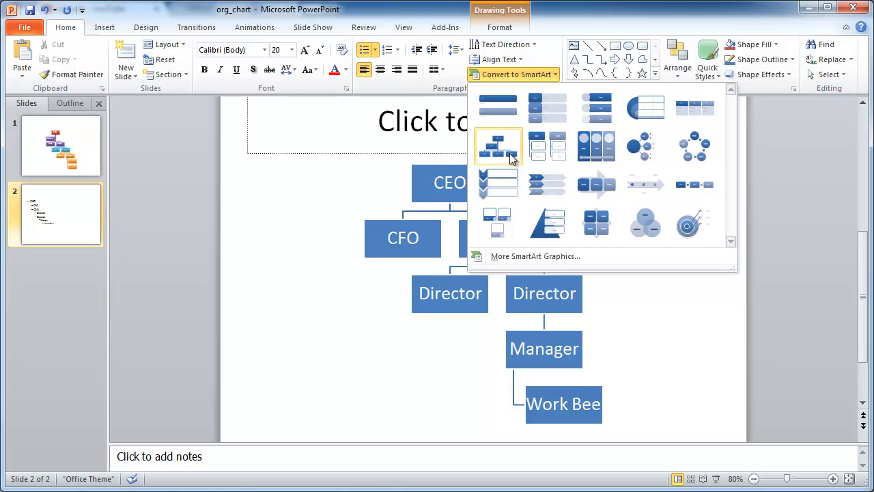
click(498, 146)
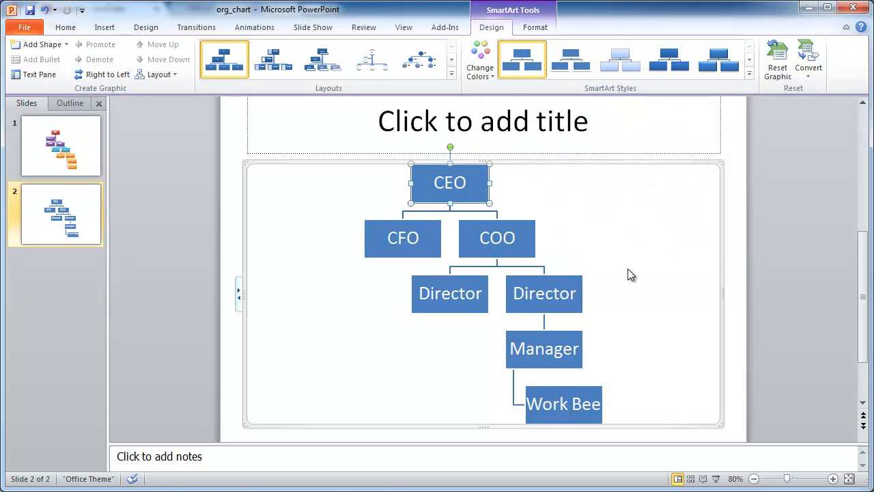
mouse_move(493, 210)
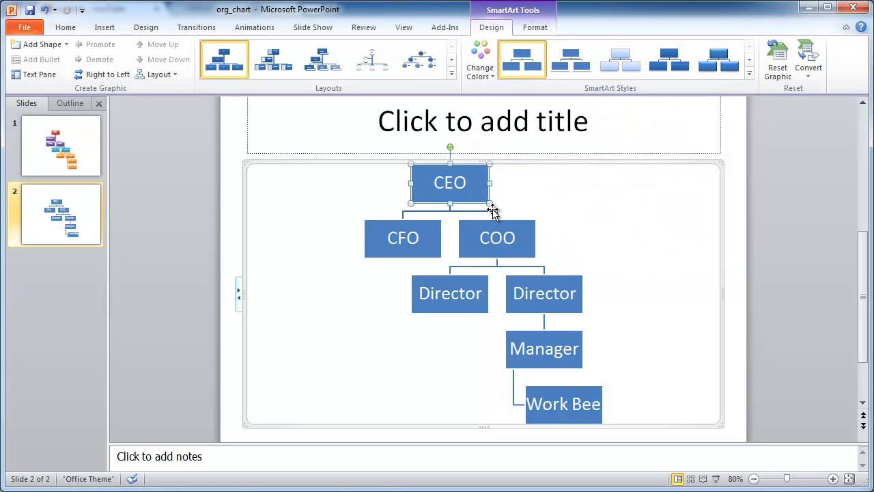
mouse_move(564, 271)
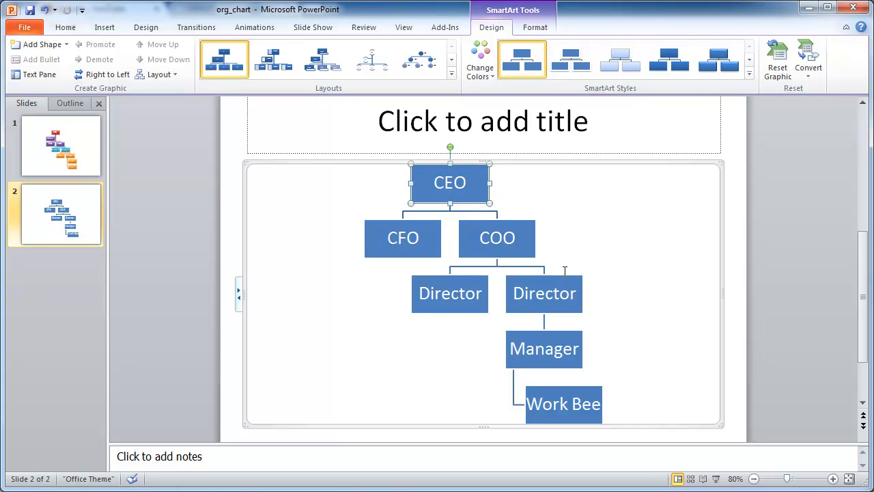
mouse_move(488, 227)
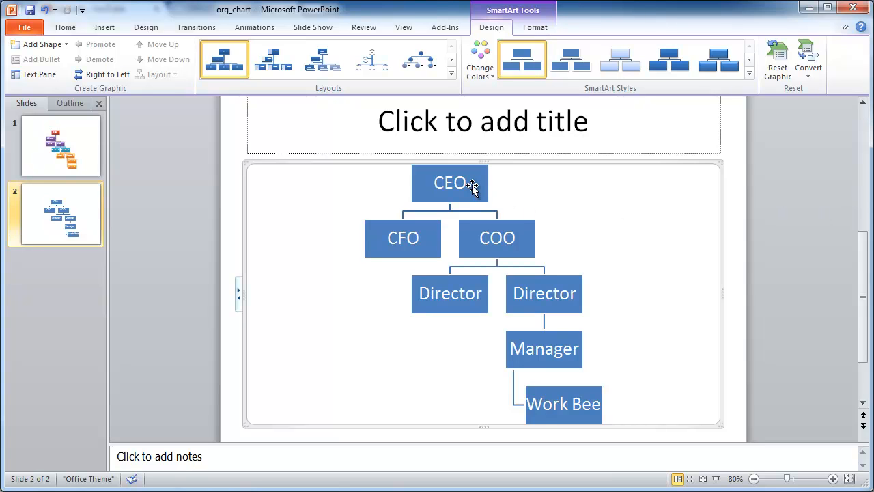
click(449, 183)
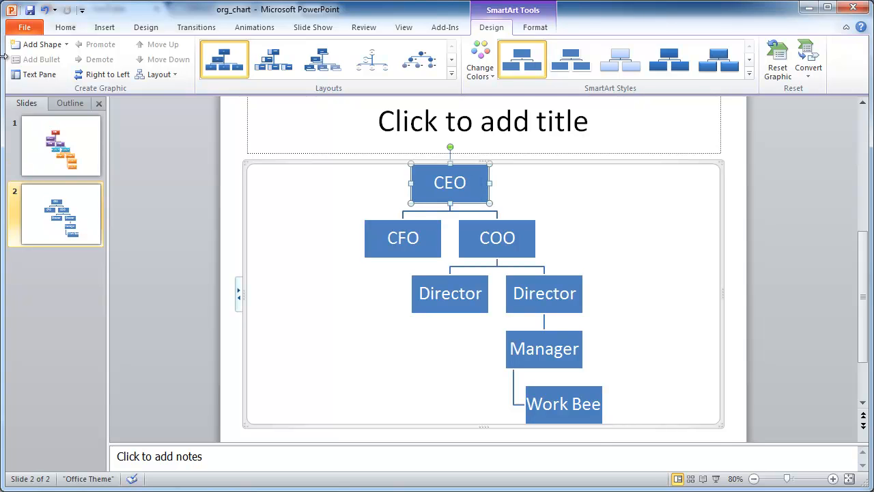
Step: Add an assistant box under the CEO using Add Shape's Add Assistant option
click(37, 44)
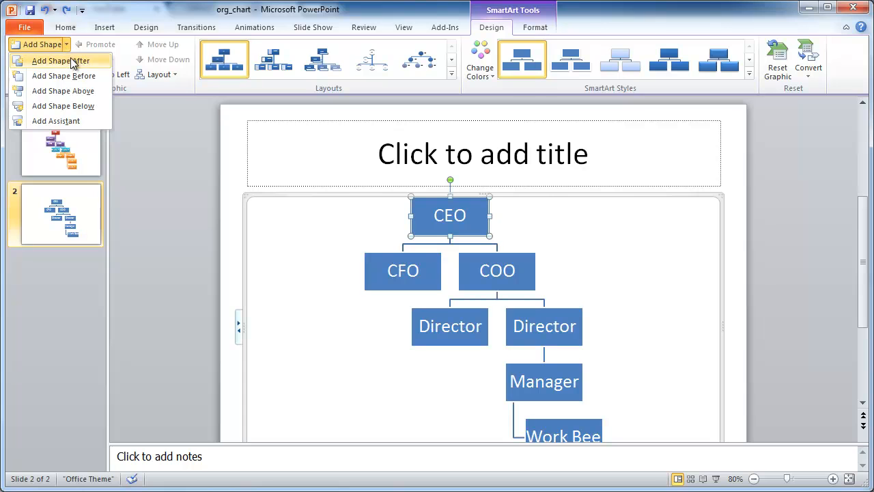
mouse_move(62, 91)
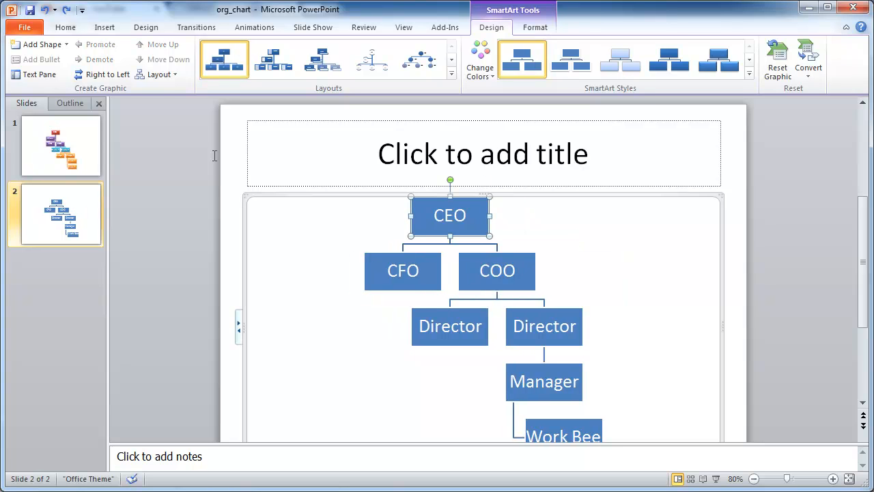
click(65, 44)
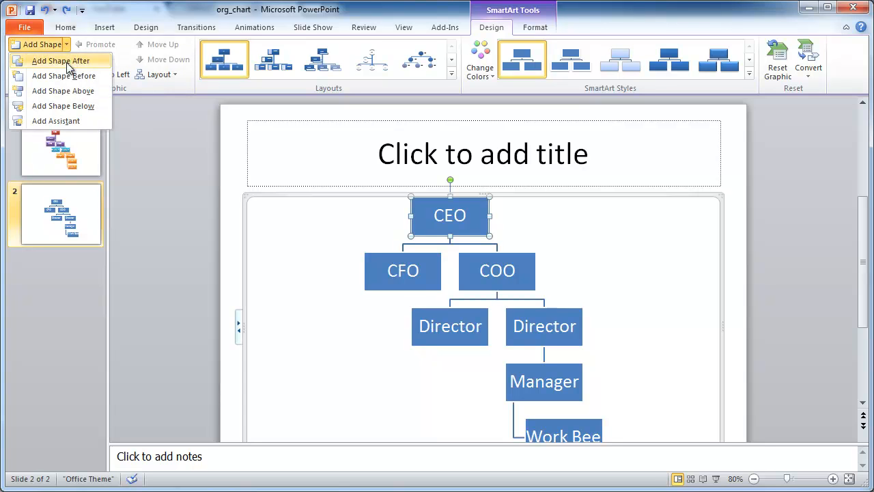
mouse_move(55, 121)
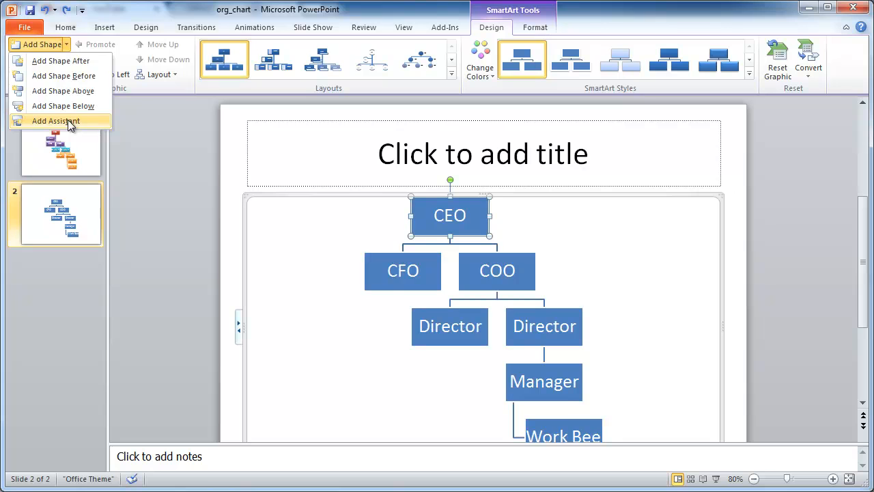
click(55, 121)
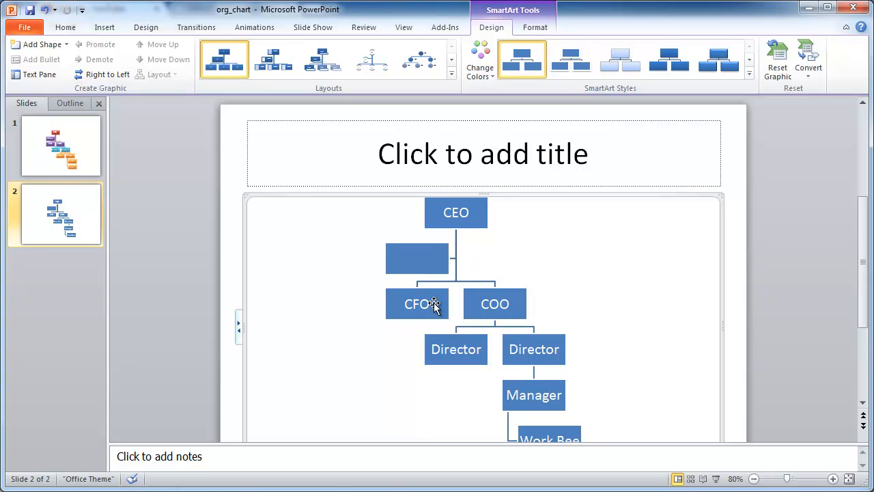
Step: Label the new assistant box 'Admin'
click(417, 258)
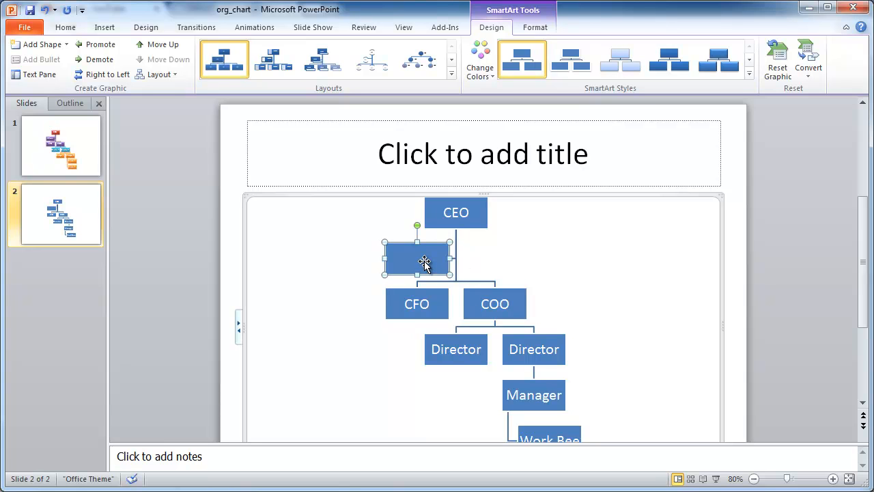
text(Admin)
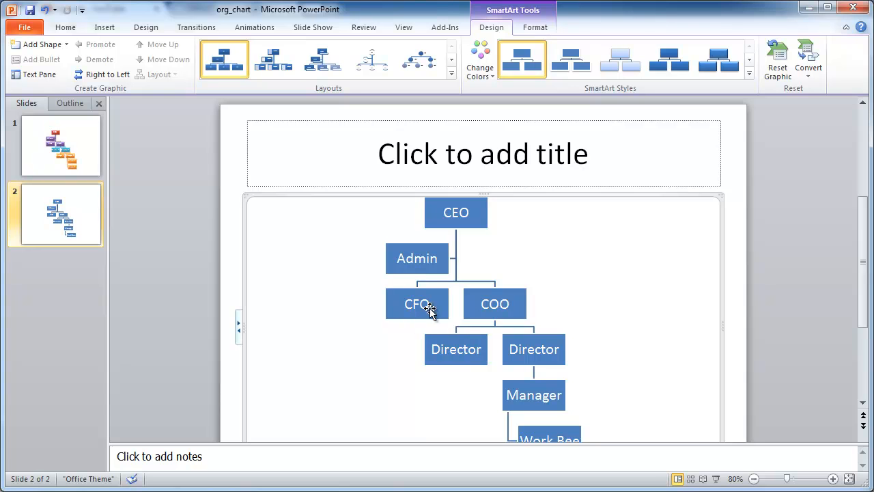
click(416, 304)
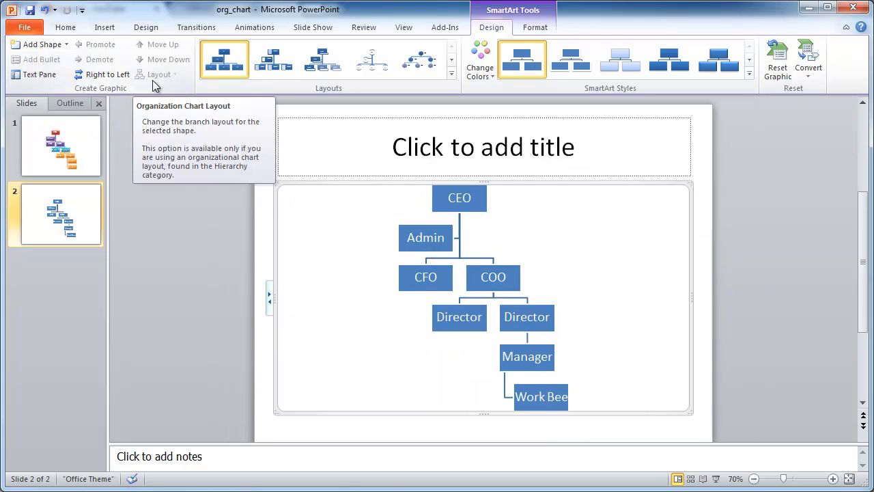
mouse_move(39, 75)
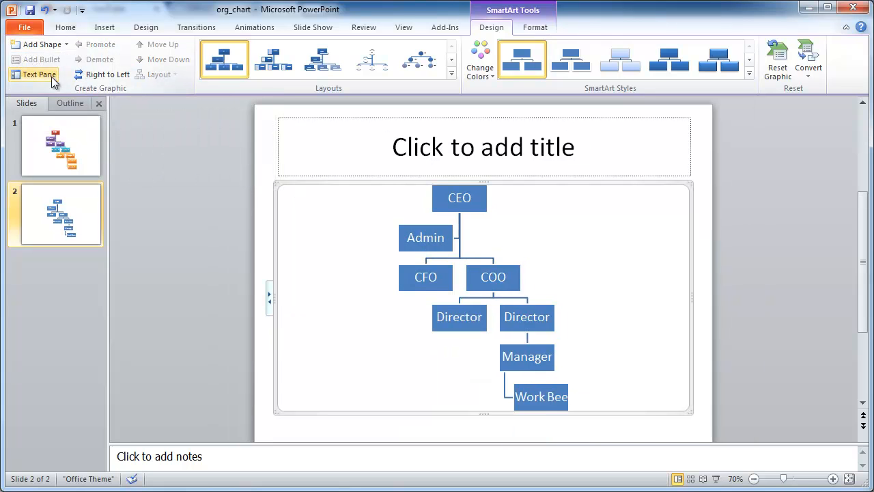
mouse_move(39, 74)
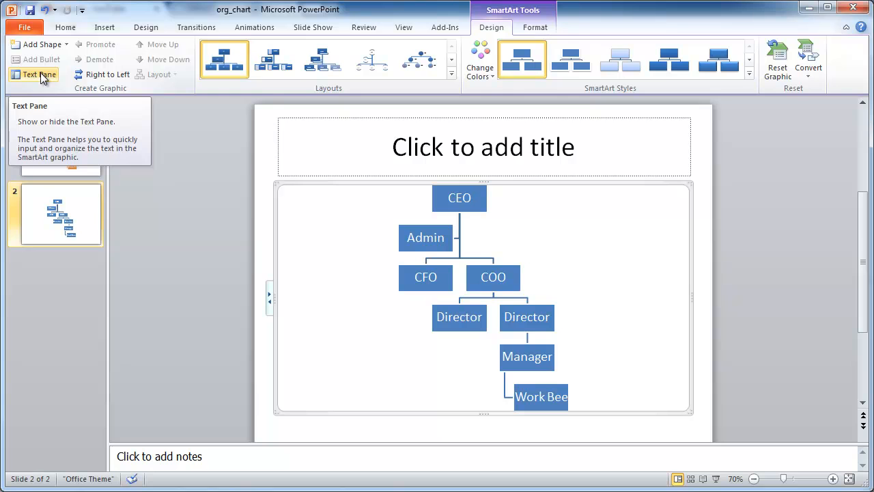
click(39, 75)
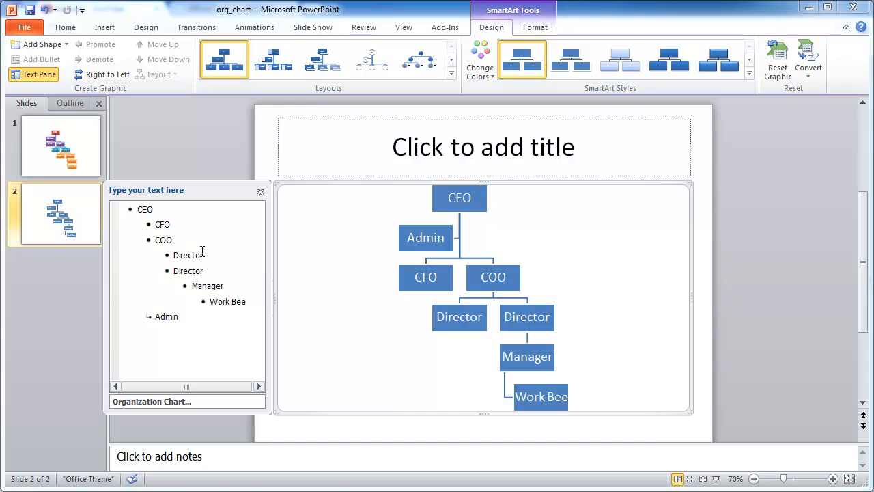
mouse_move(438, 343)
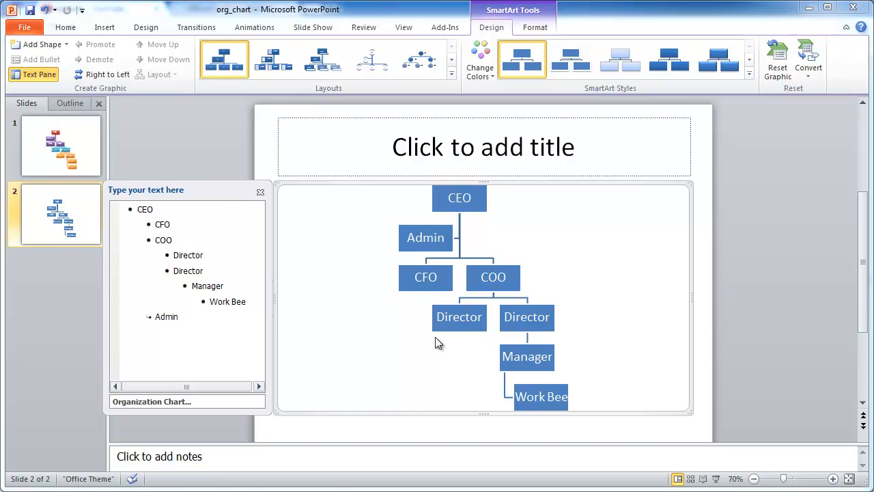
click(260, 191)
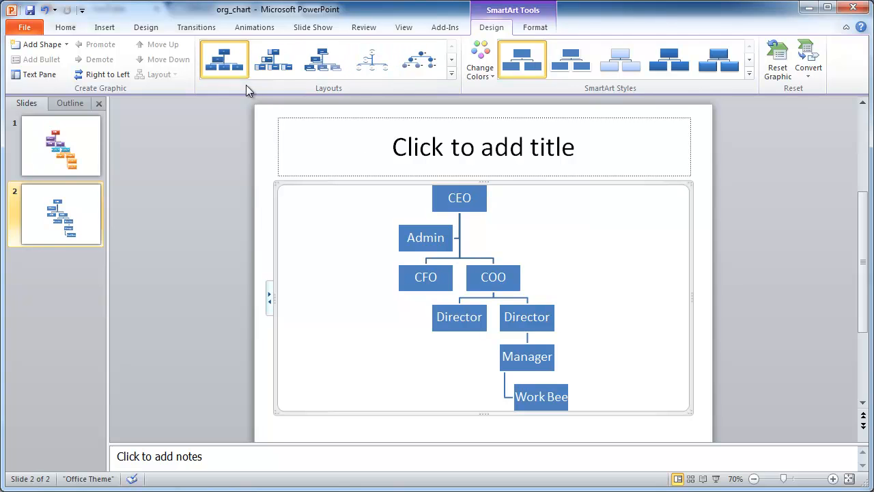
click(451, 74)
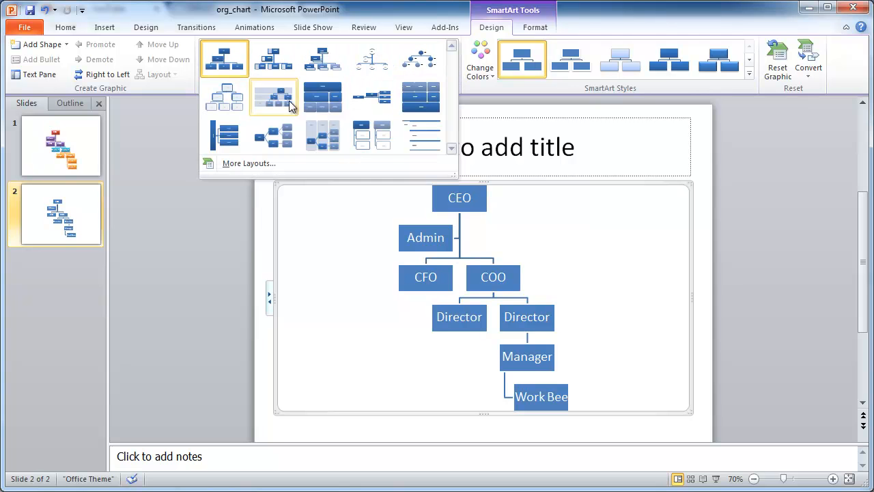
click(273, 58)
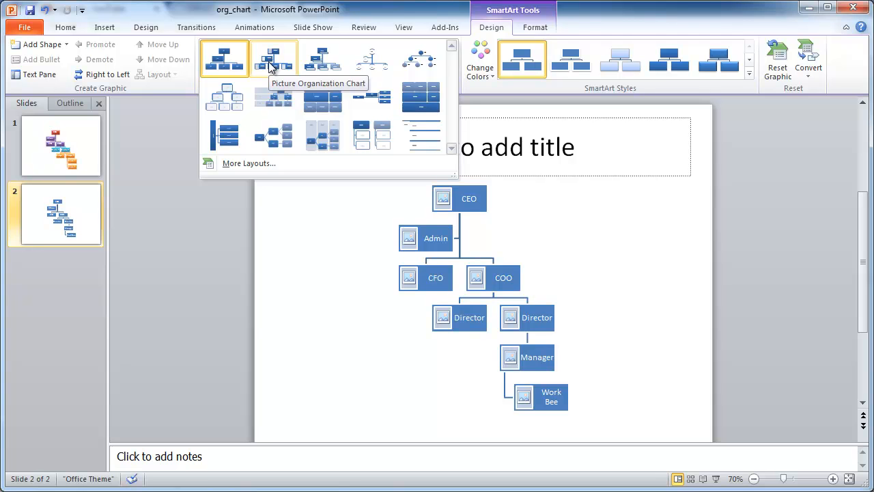
click(273, 58)
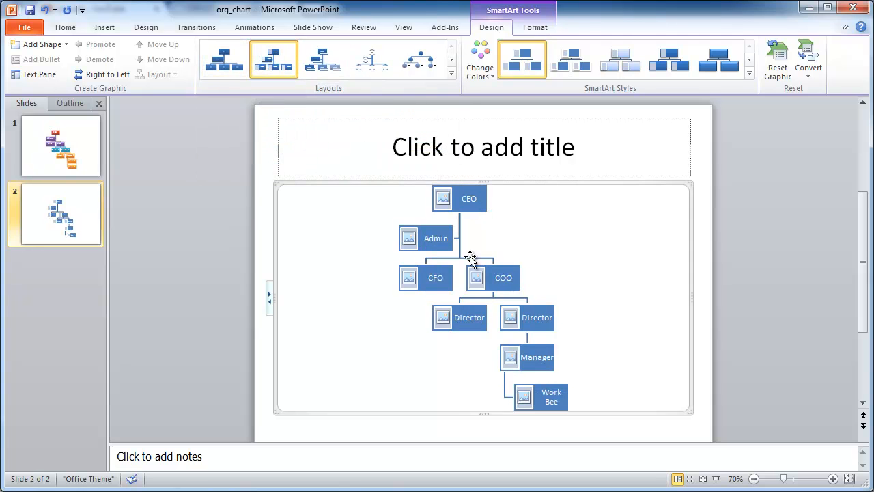
click(224, 58)
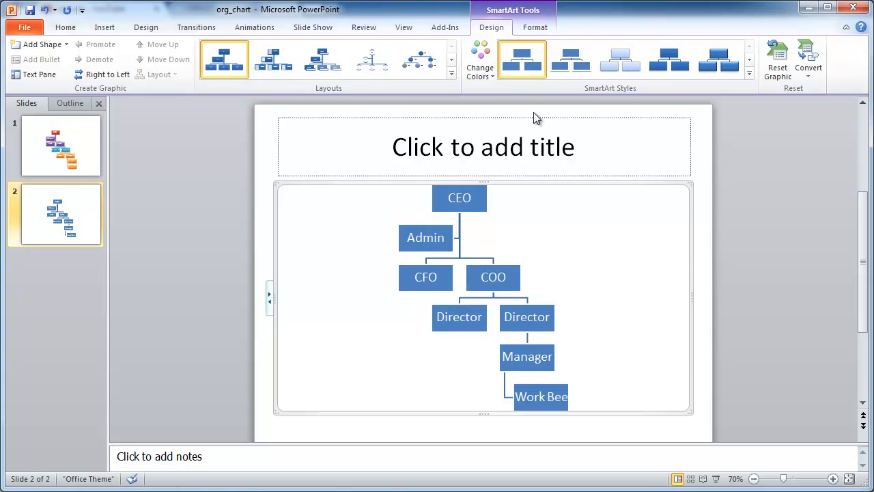
Step: Apply the Colorful colour scheme and the 3-D Inset SmartArt style to the org chart
click(480, 58)
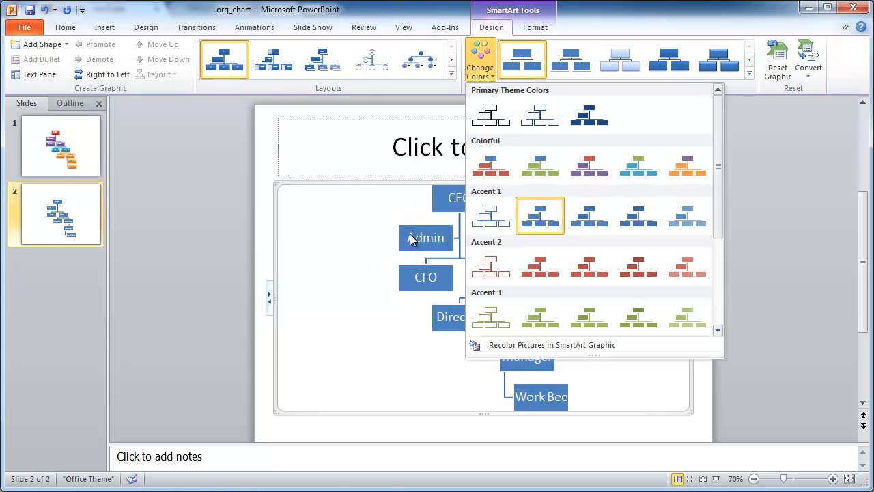
click(539, 165)
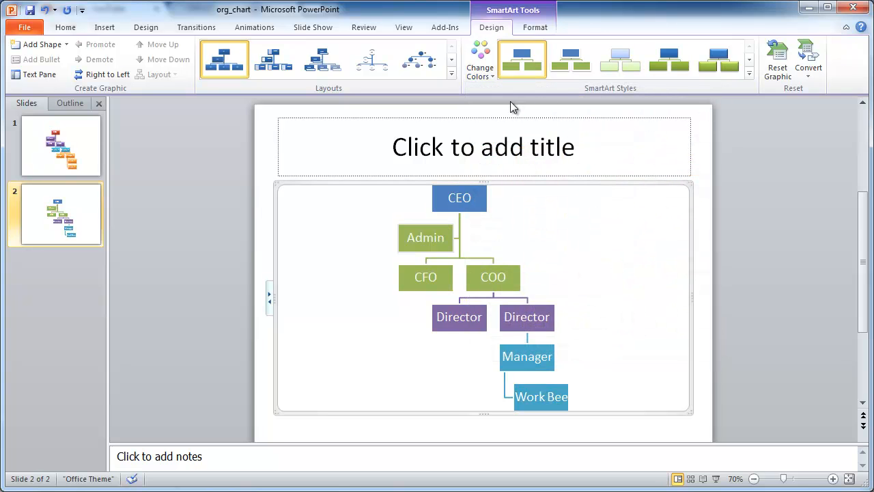
click(718, 59)
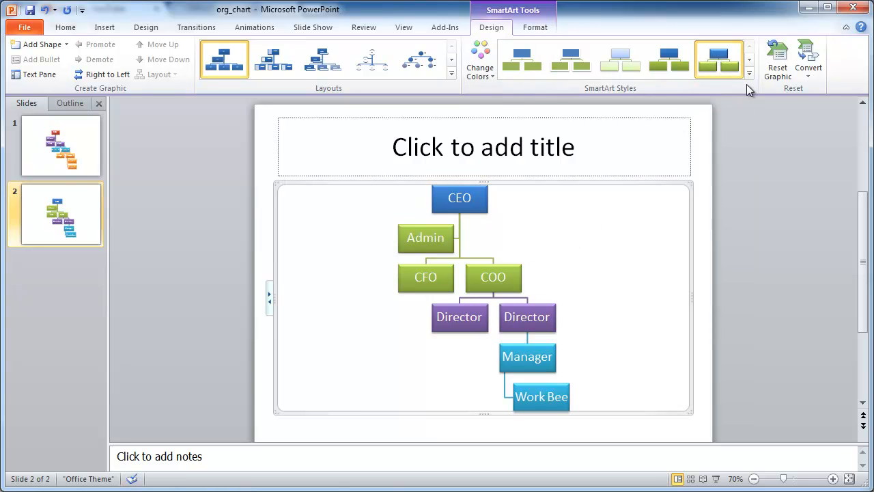
click(749, 73)
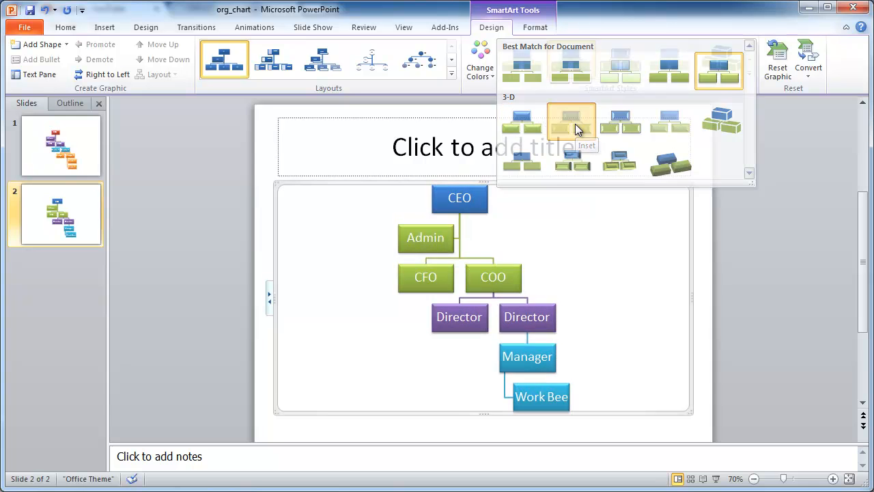
click(446, 188)
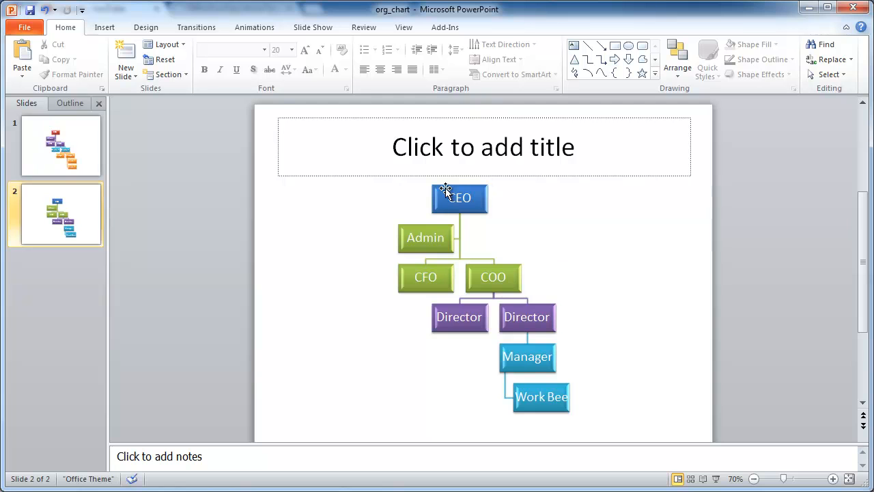
Step: Reset the org chart graphic to discard the colourful 3-D styling
click(459, 197)
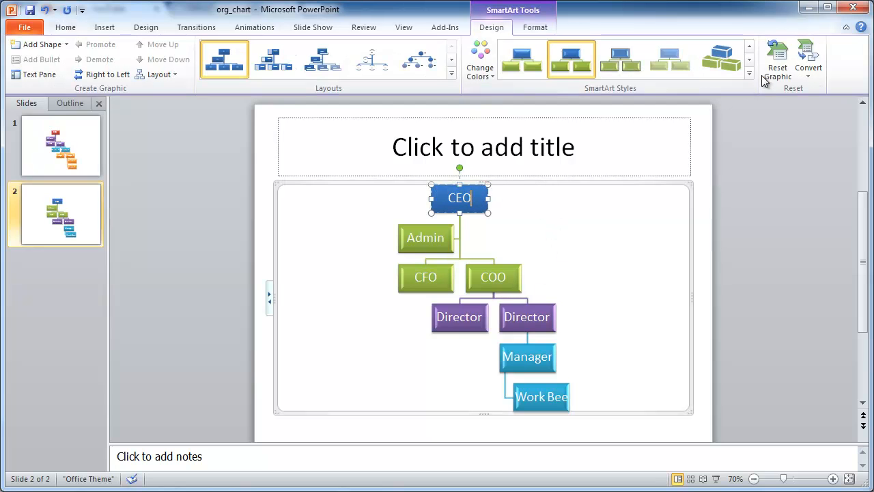
mouse_move(777, 58)
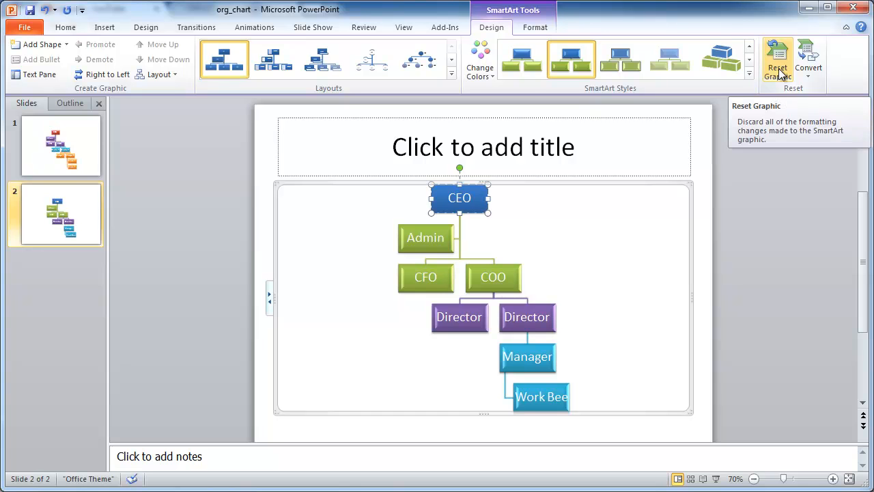
click(777, 58)
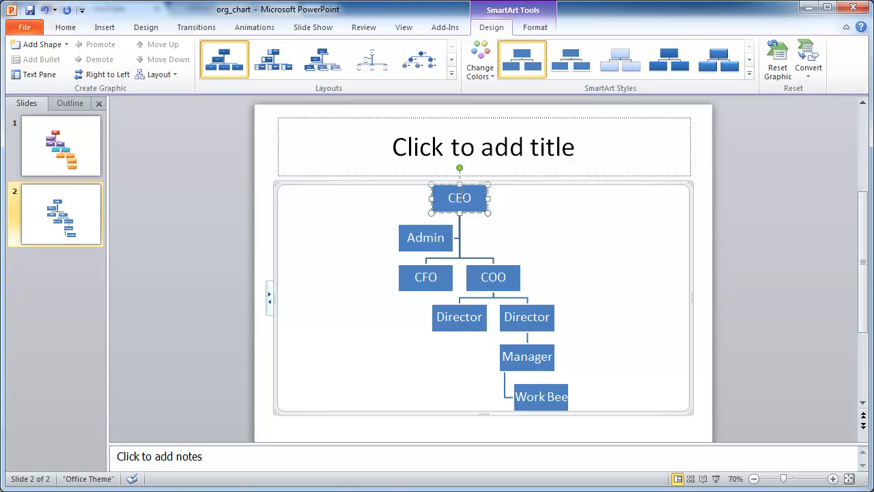
Step: Convert the org chart back to bulleted text
click(808, 58)
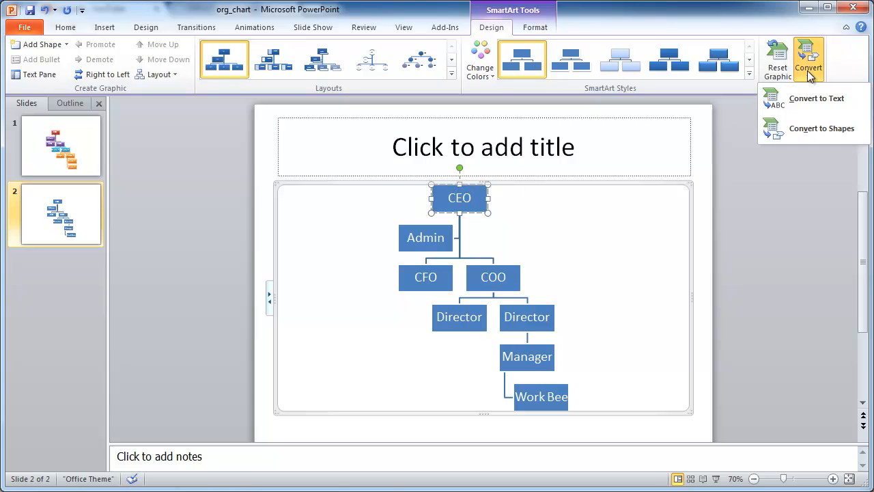
mouse_move(817, 97)
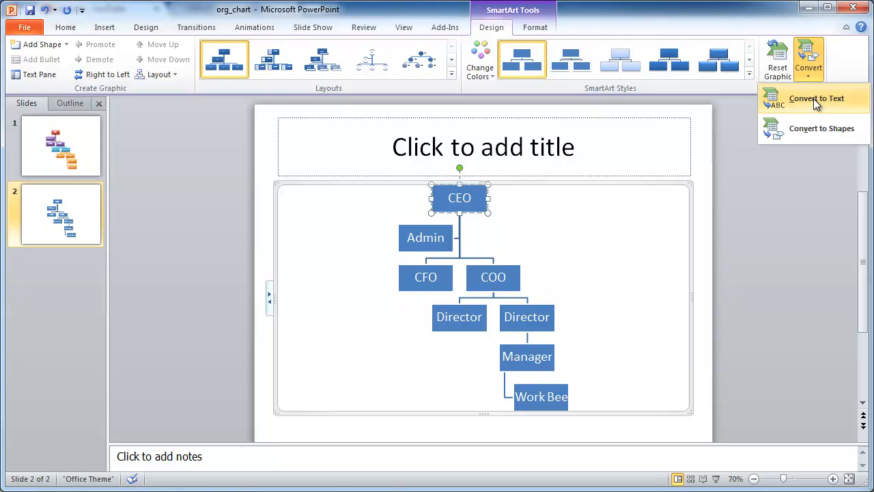
click(816, 98)
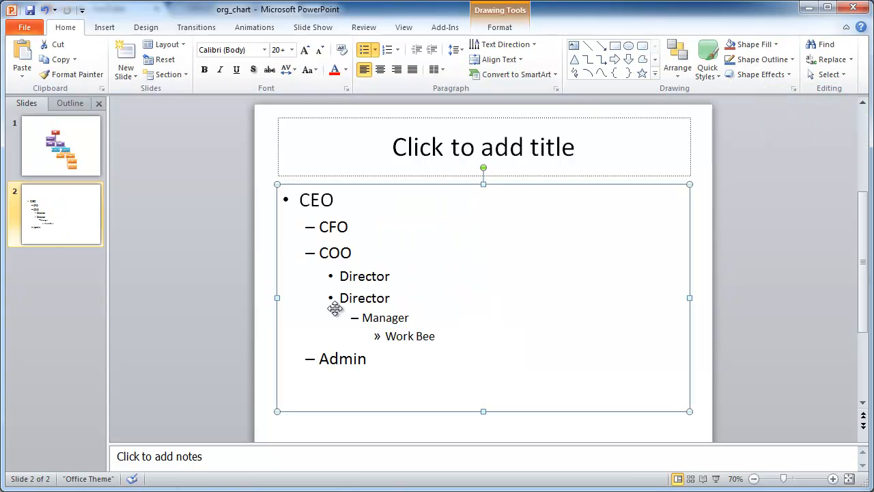